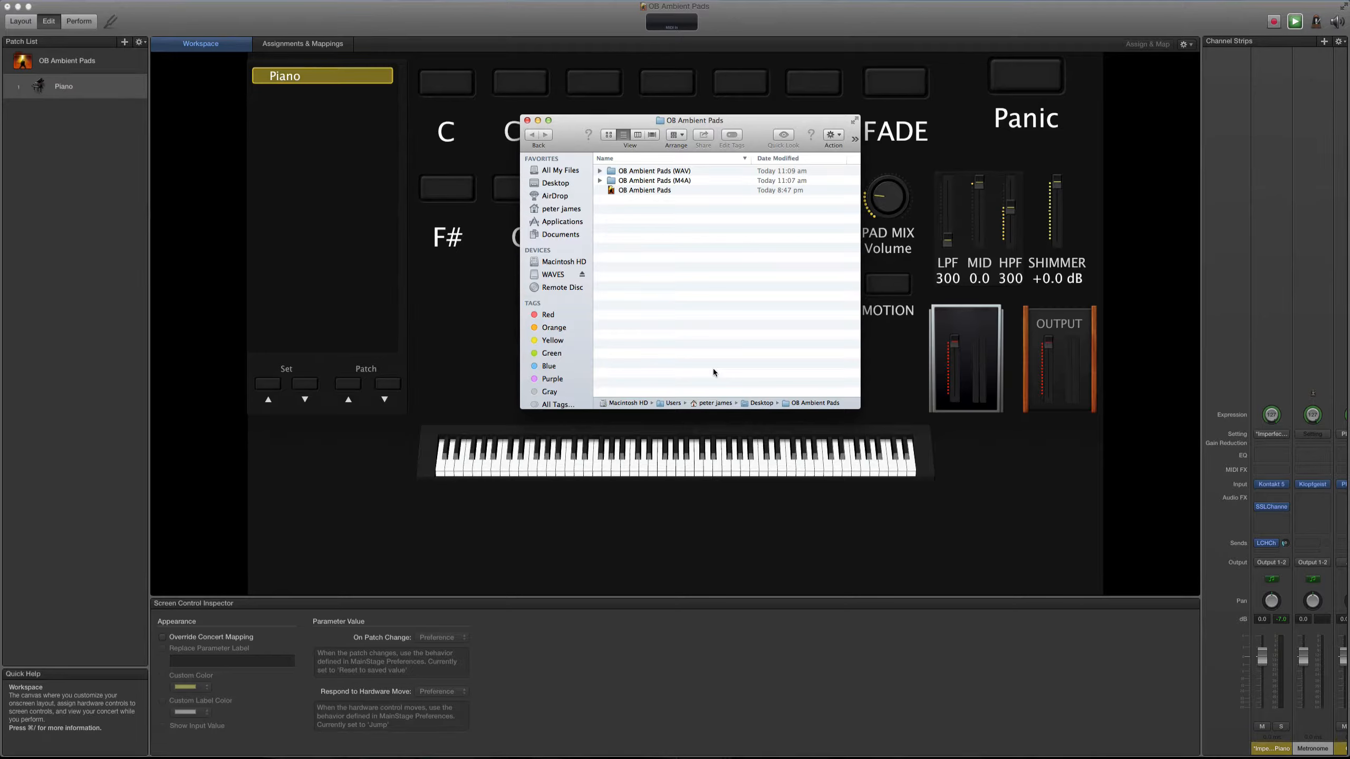
mouse_move(610, 258)
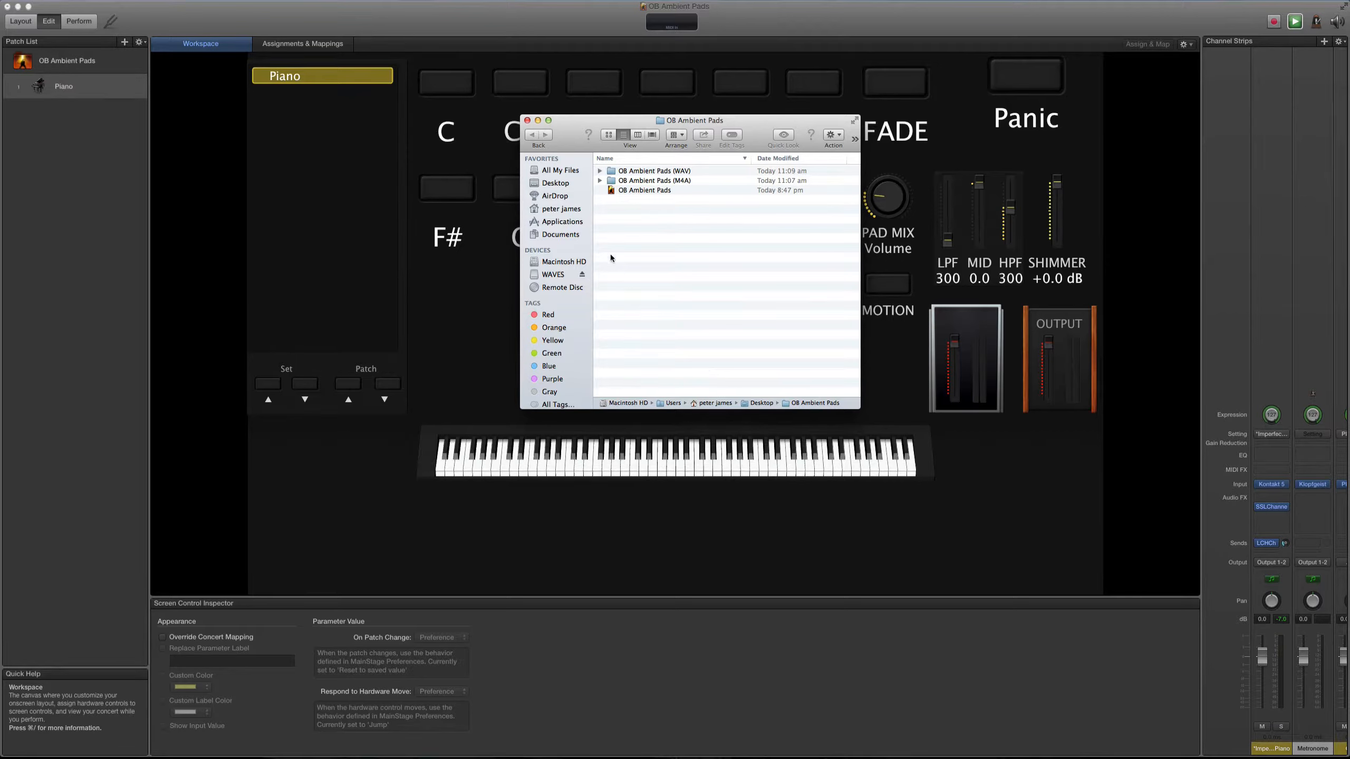
Expand the OB Ambient Pads (WAV) folder to list its per-key pad WAV files
left_click(599, 171)
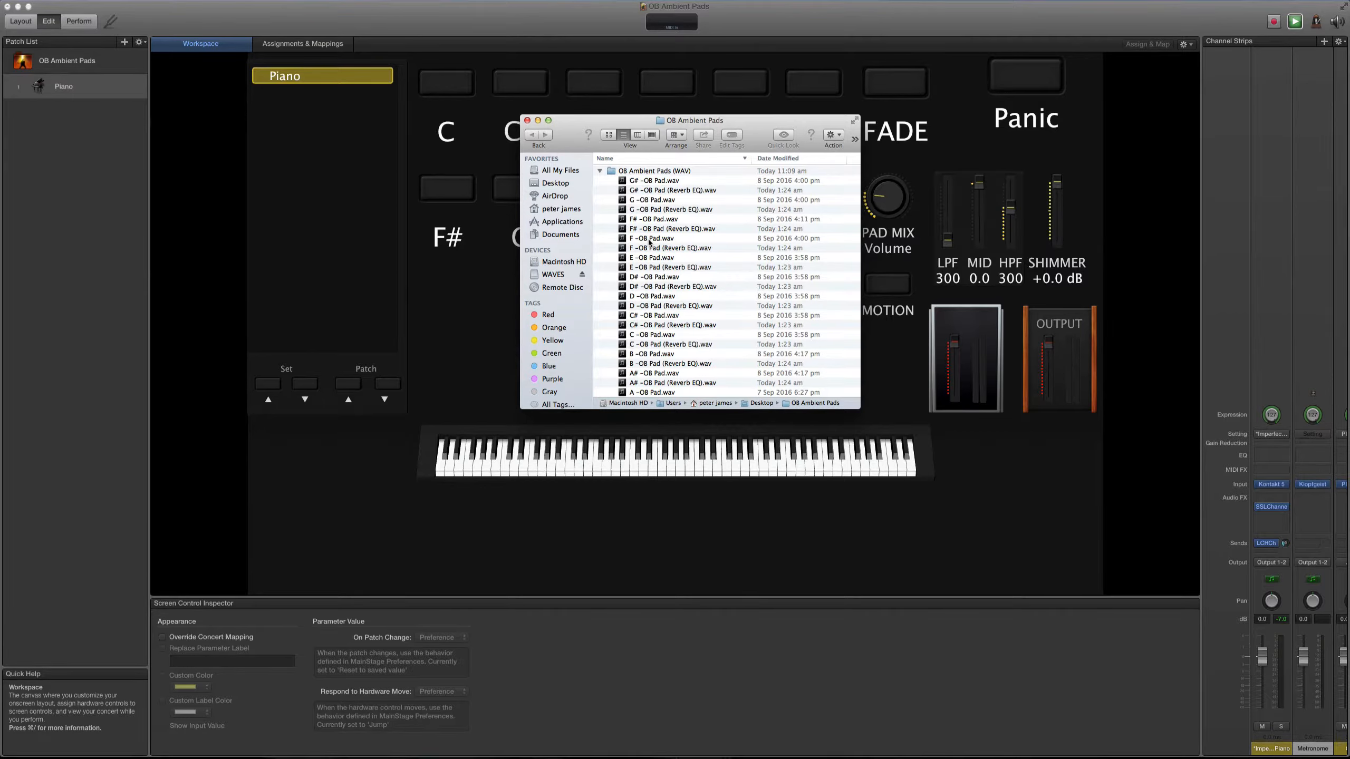
Select F -OB Pad.wav, then collapse the OB Ambient Pads (WAV) folder again
left_click(654, 238)
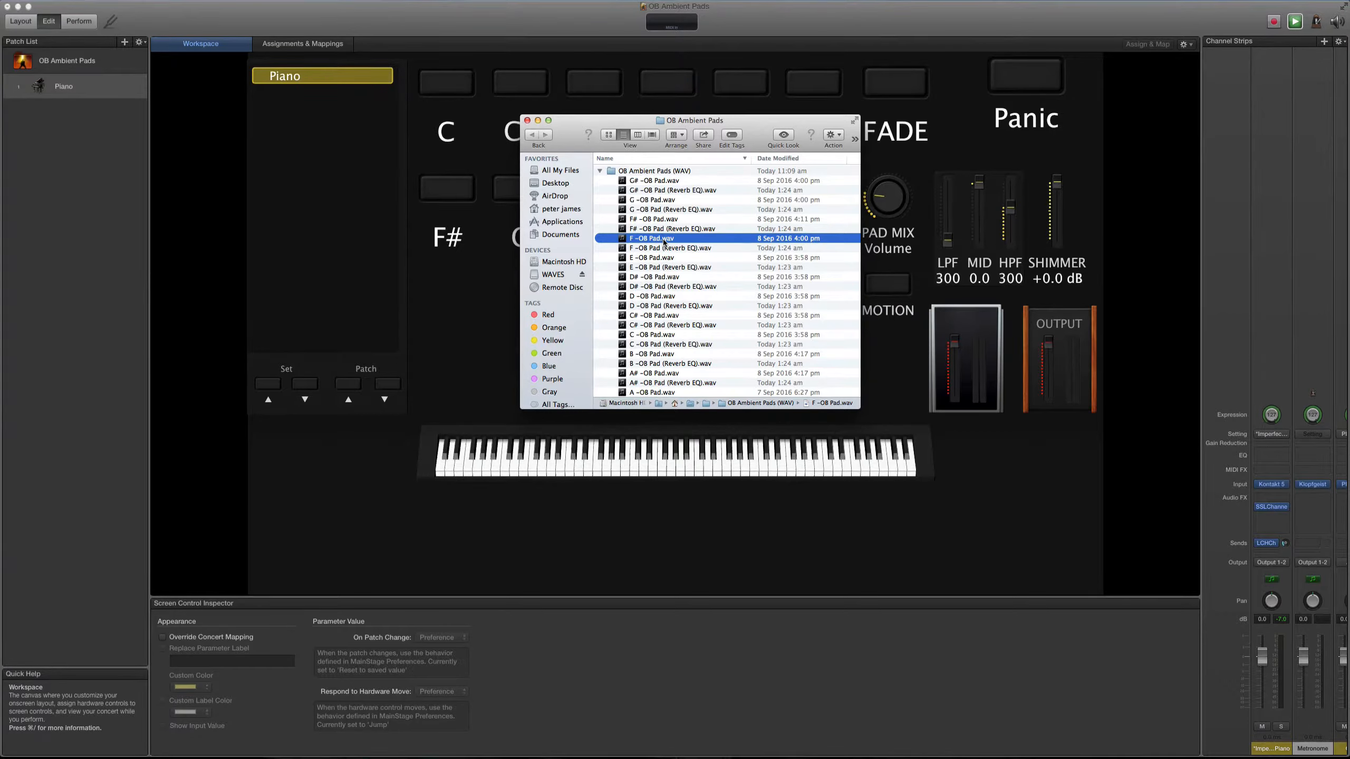
left_click(670, 247)
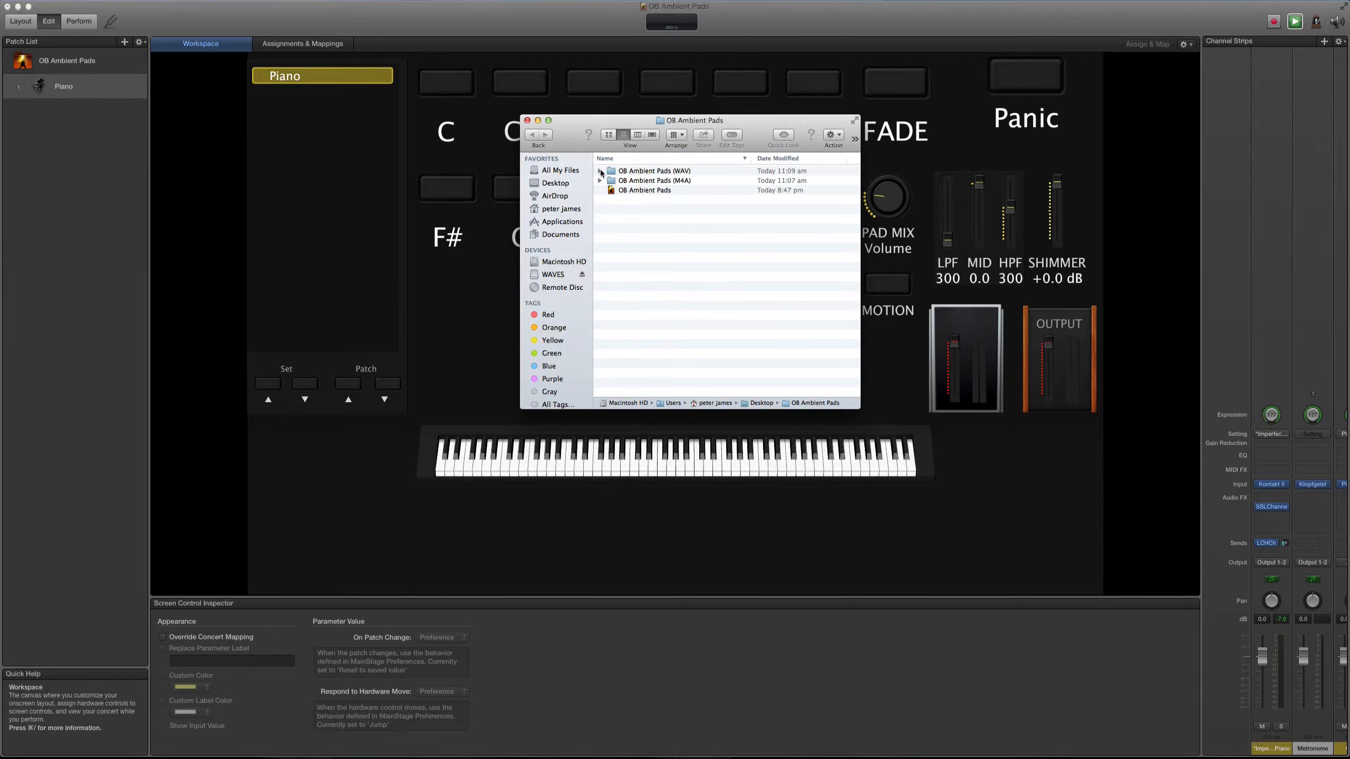
Expand the WAV folder again and audition F -OB Pad.wav in Quick Look, then close the preview
left_click(600, 171)
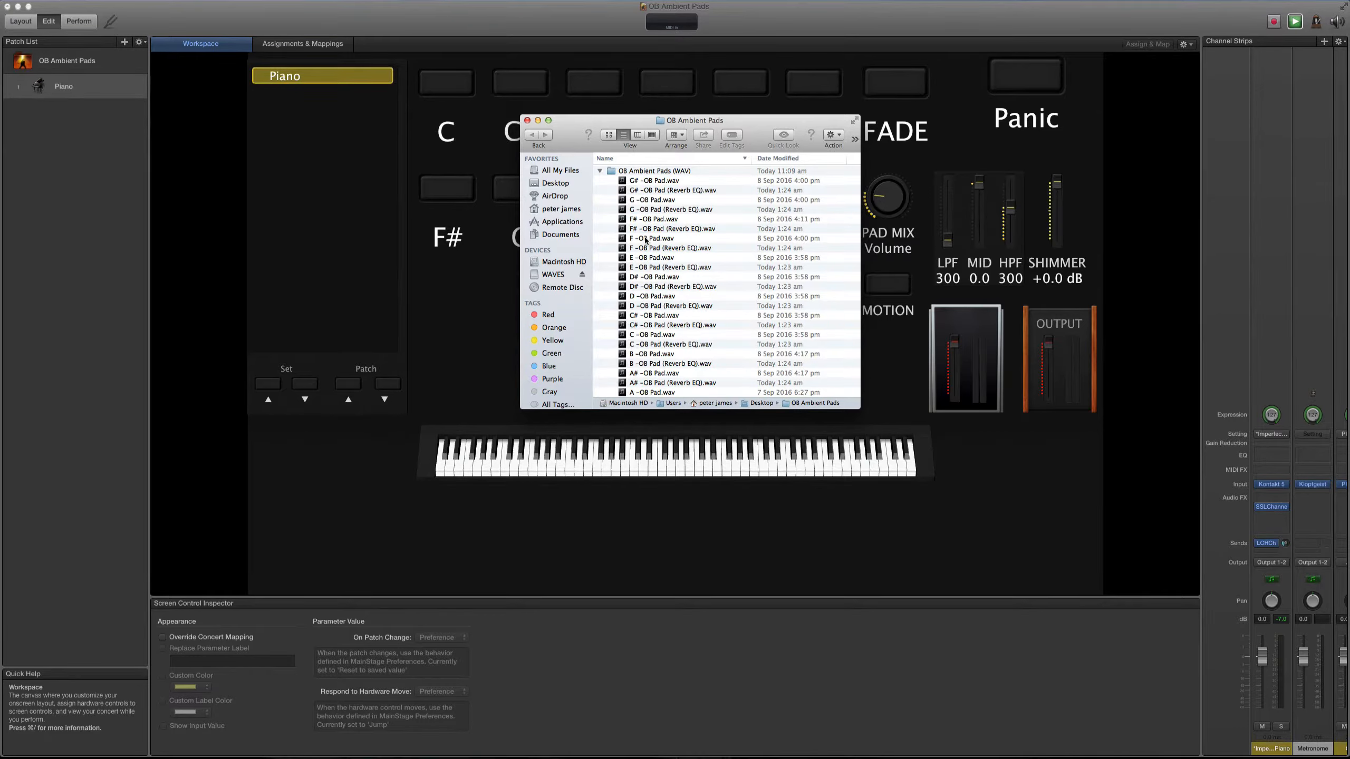
mouse_move(674, 243)
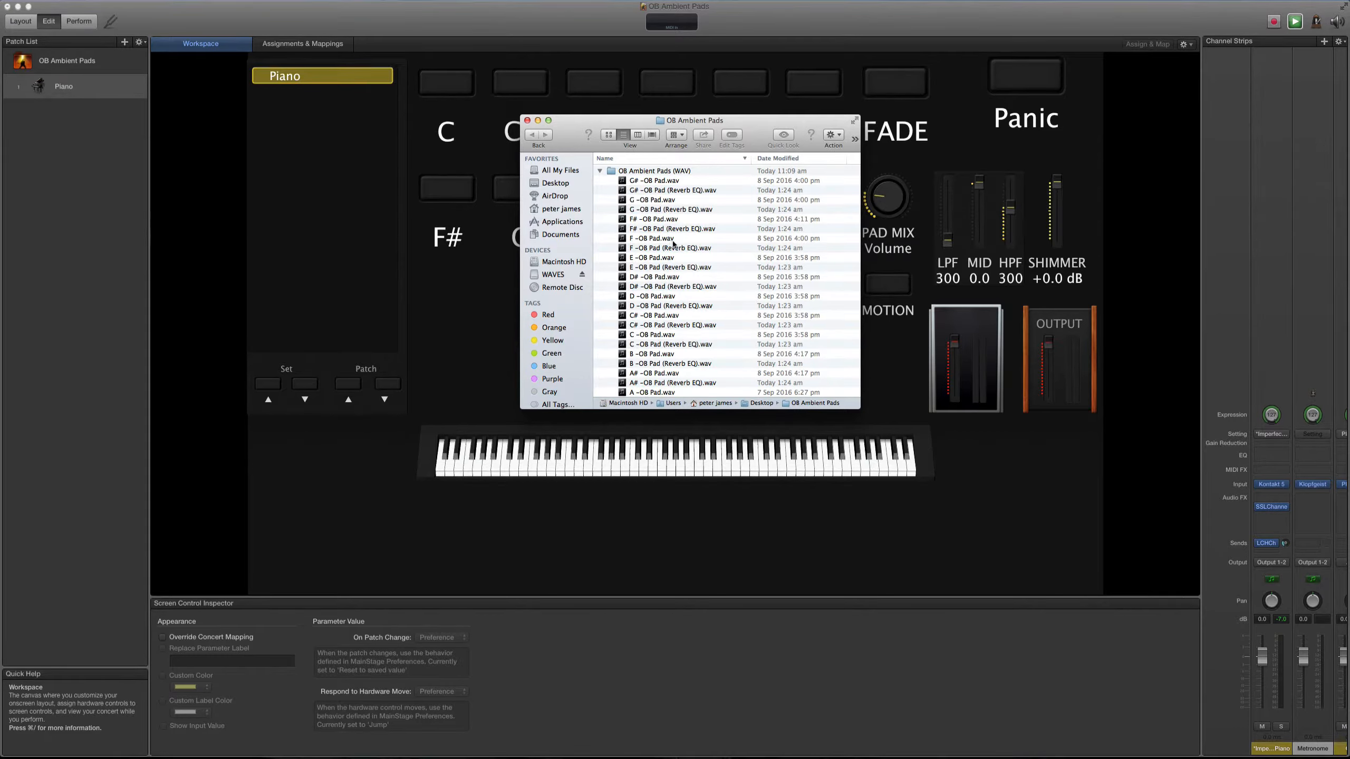
left_click(653, 238)
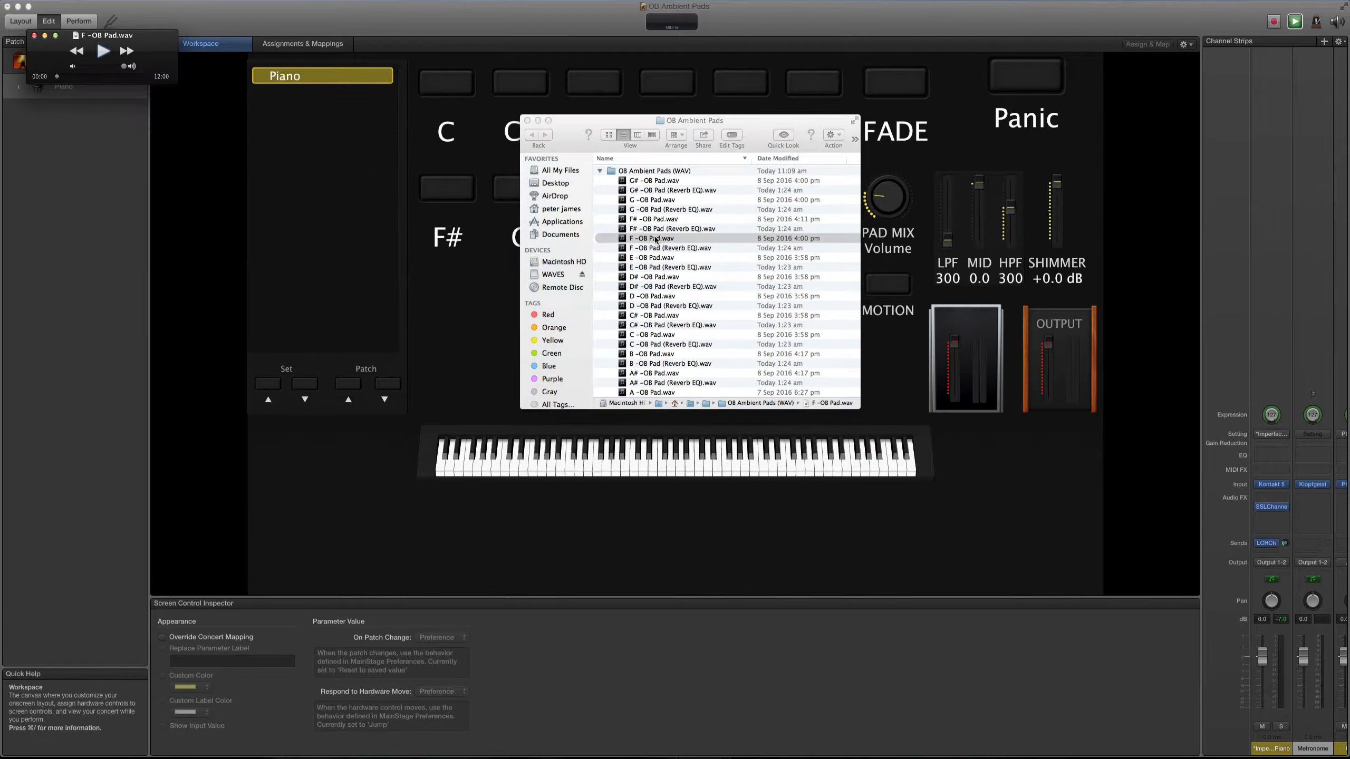
left_click(101, 49)
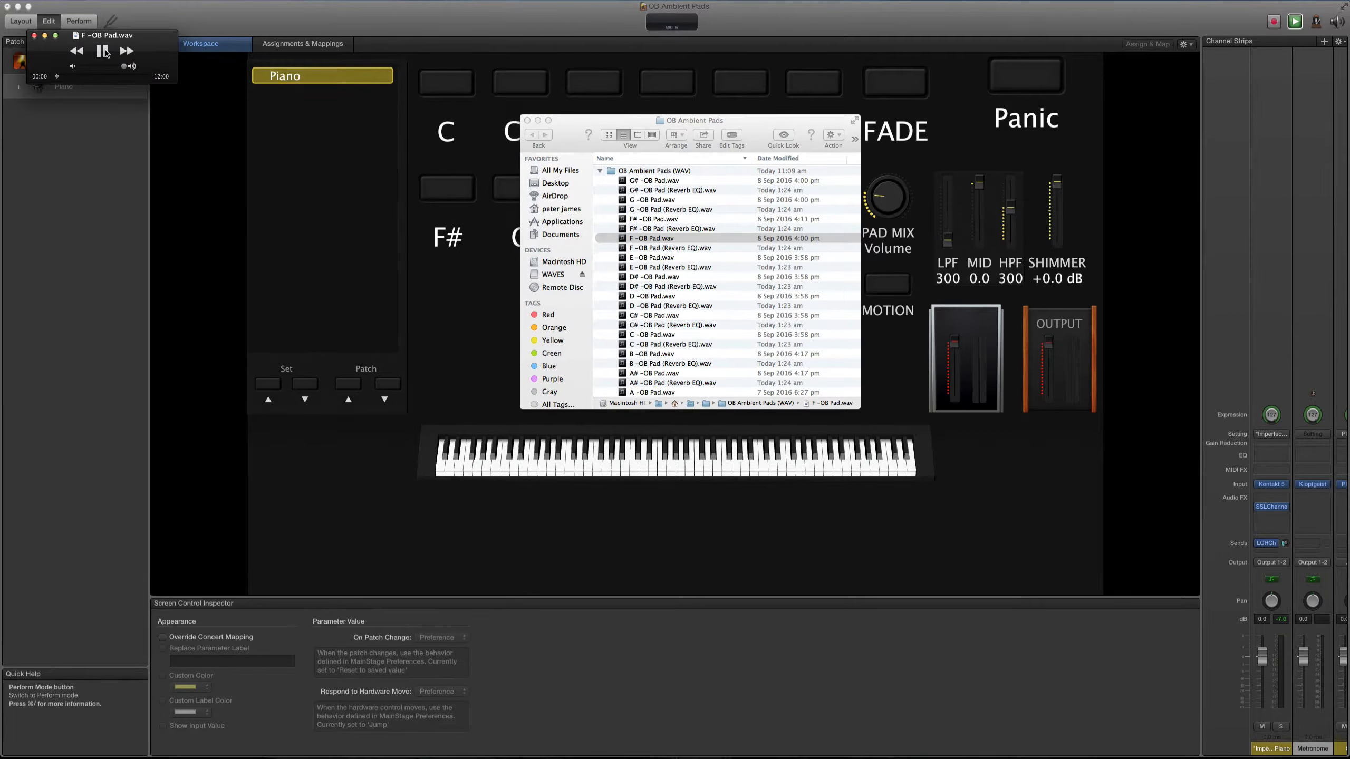
left_click(103, 67)
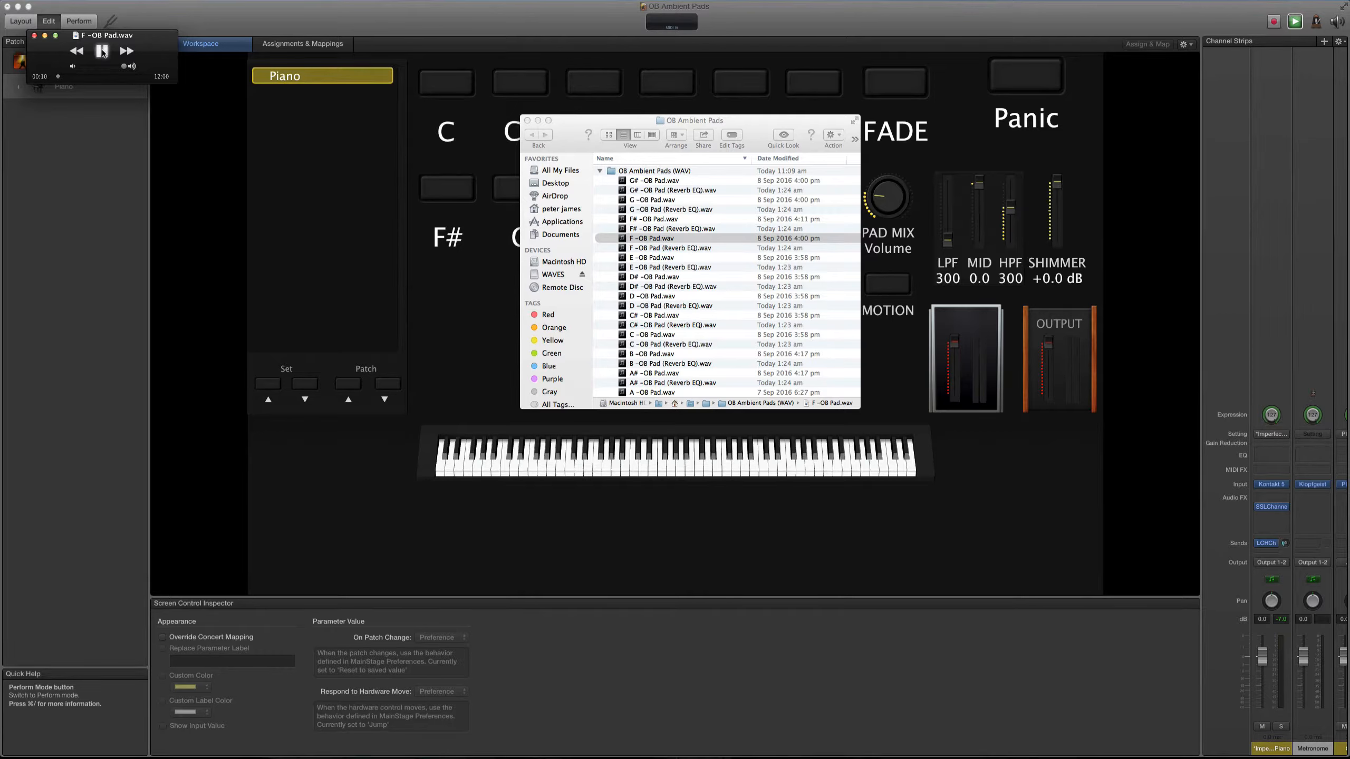
left_click(101, 51)
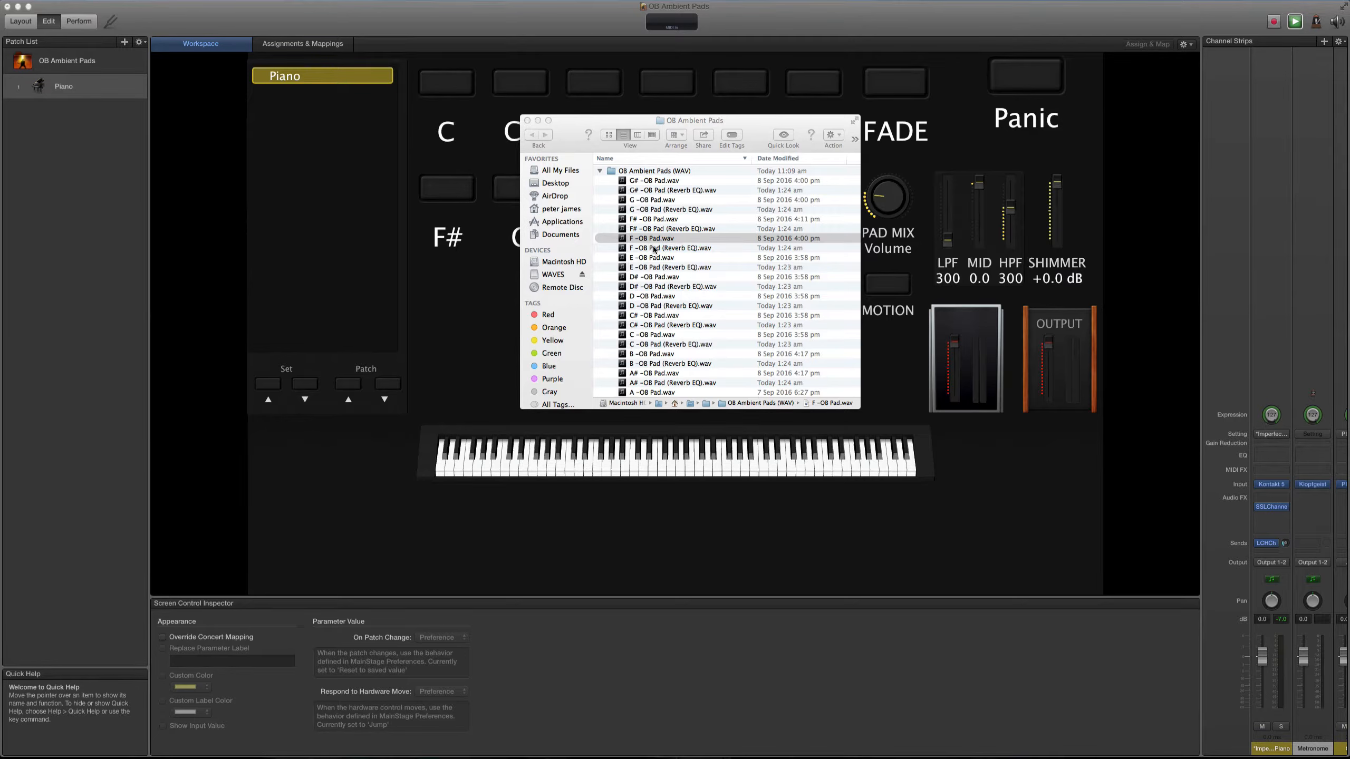
Audition F -OB Pad (Reverb EQ).wav in Quick Look and close its preview
left_click(669, 247)
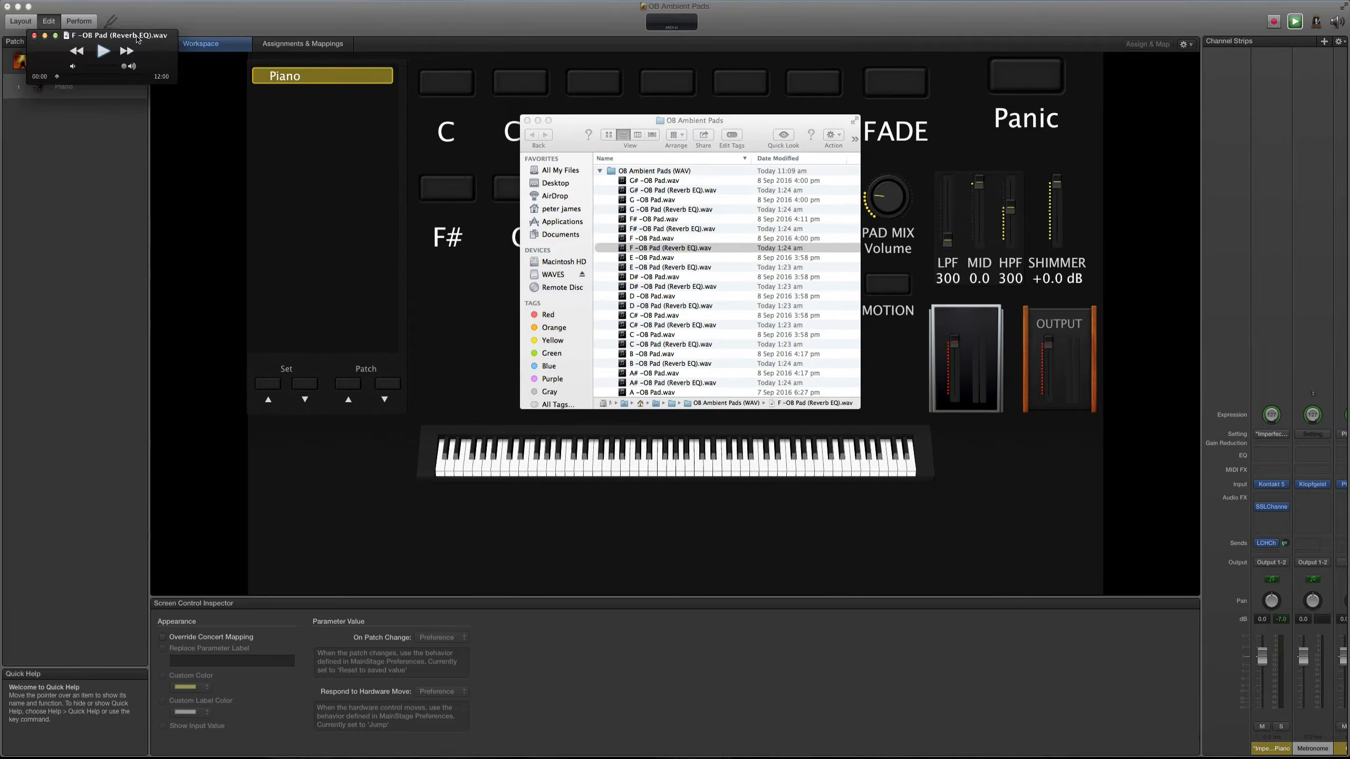
left_click(101, 50)
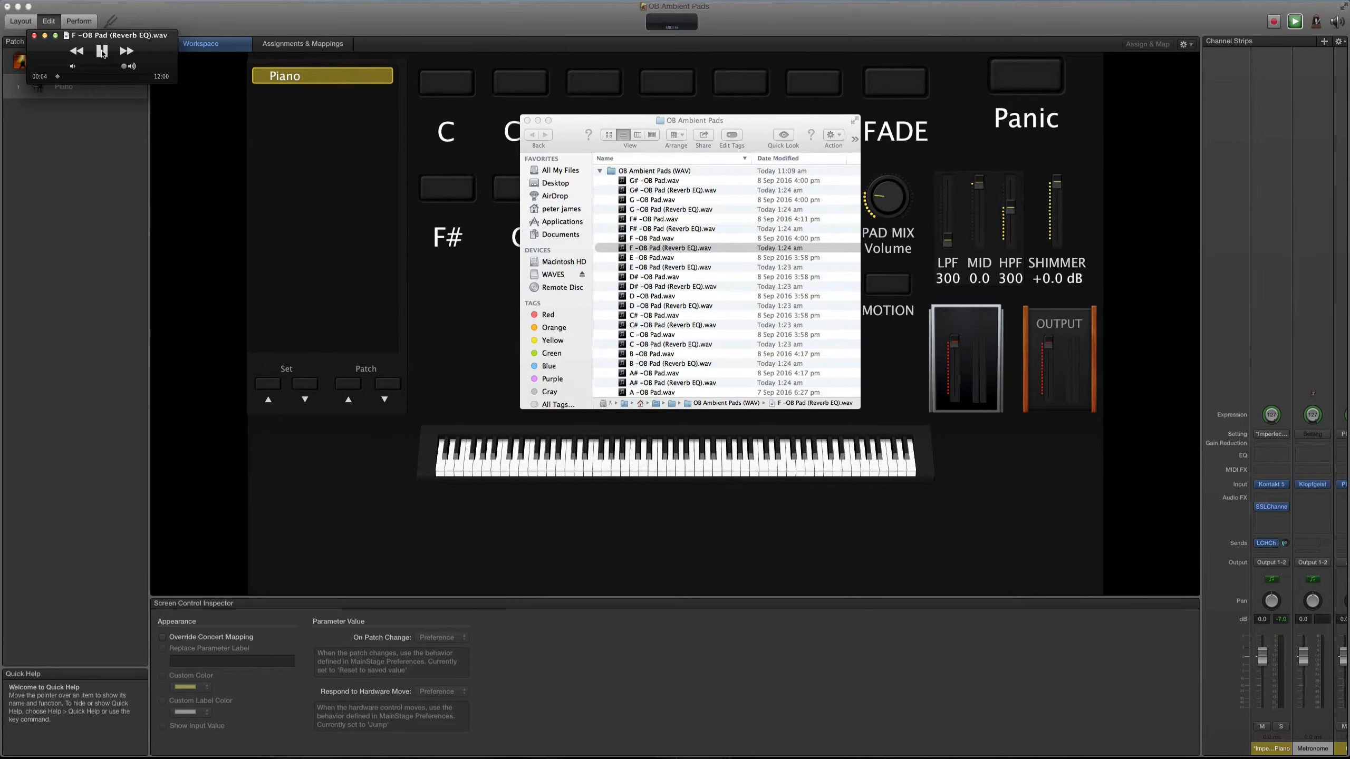
left_click(101, 51)
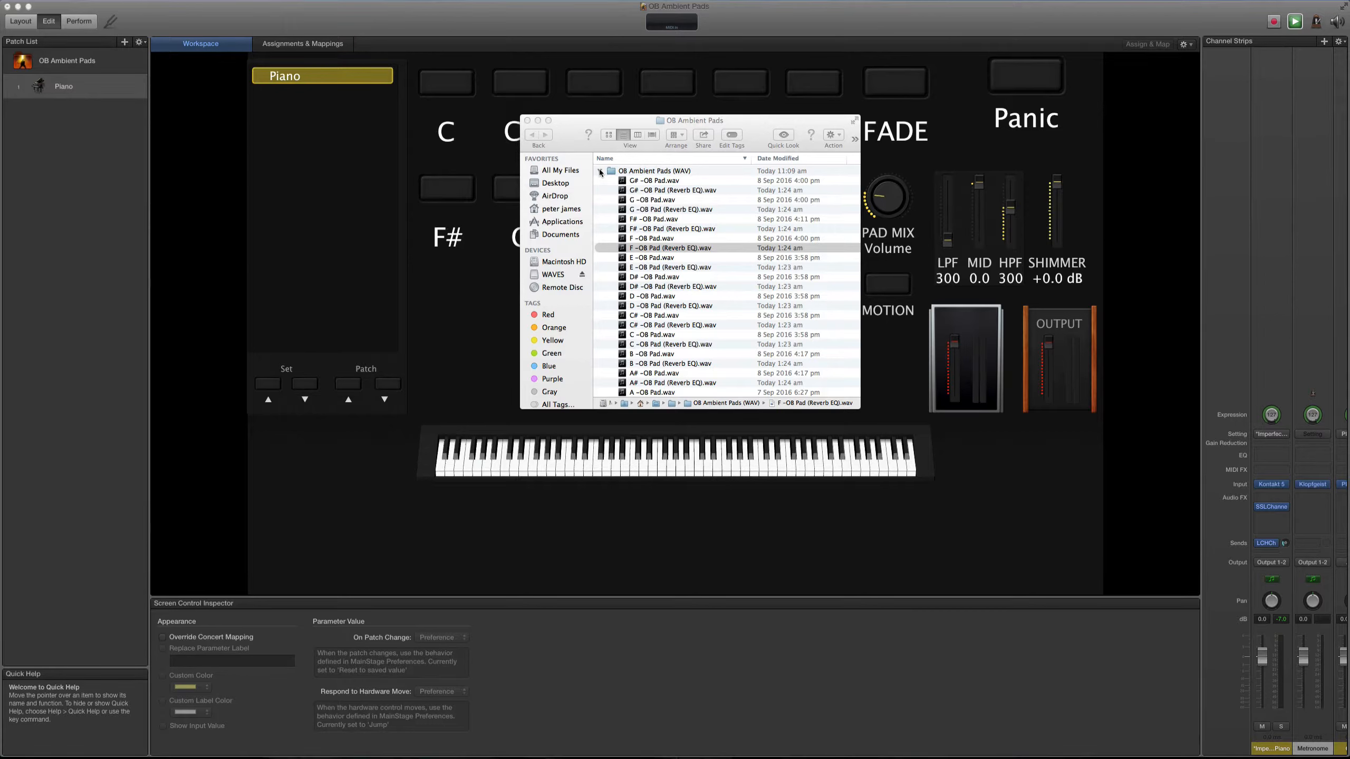
Collapse the WAV folder and close the OB Ambient Pads Finder window
left_click(599, 171)
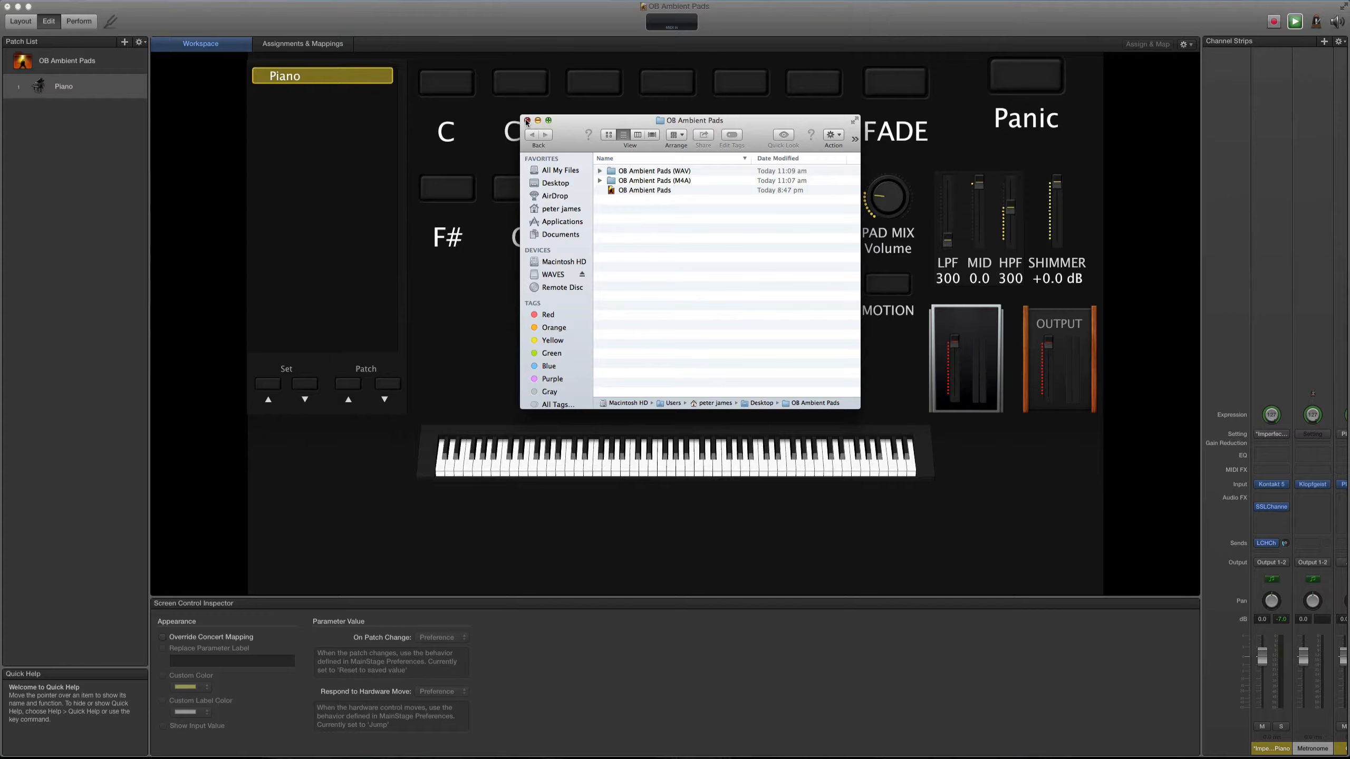
left_click(527, 120)
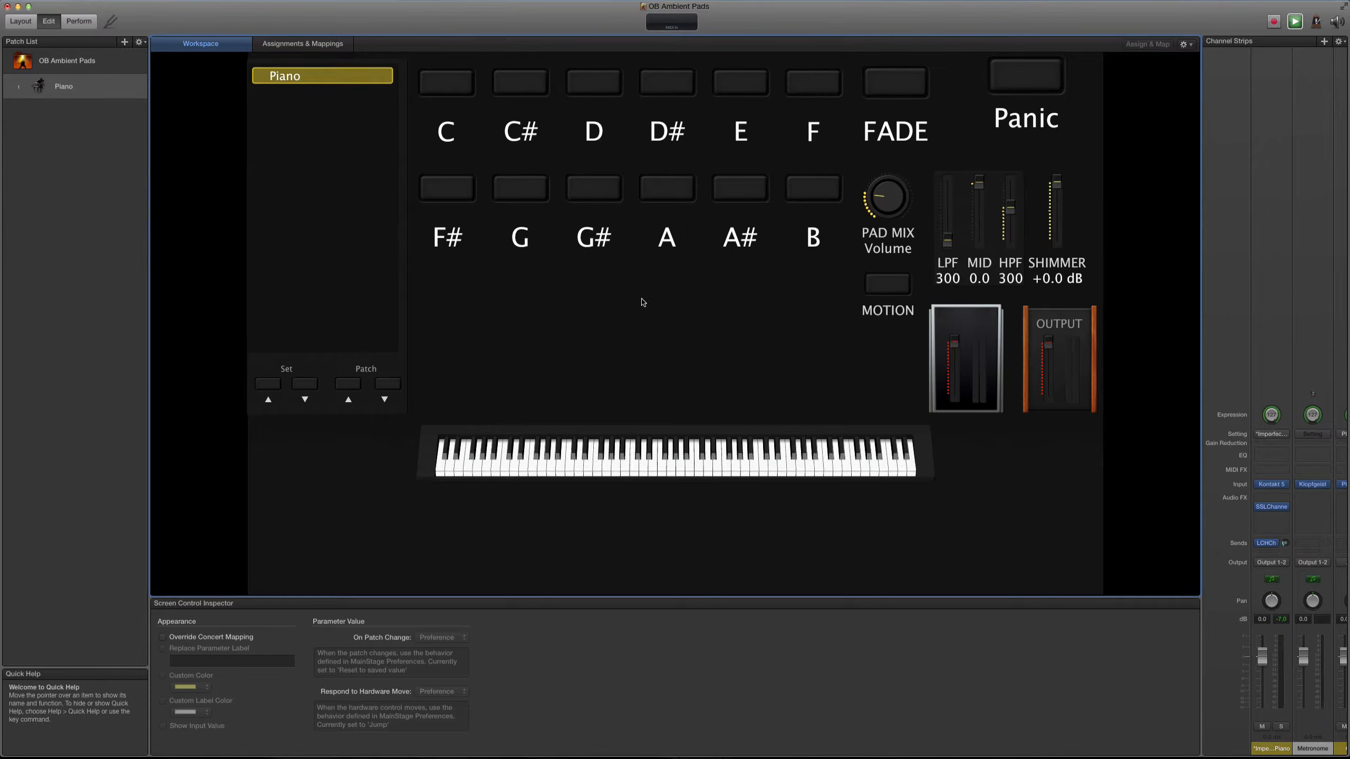
mouse_move(877, 95)
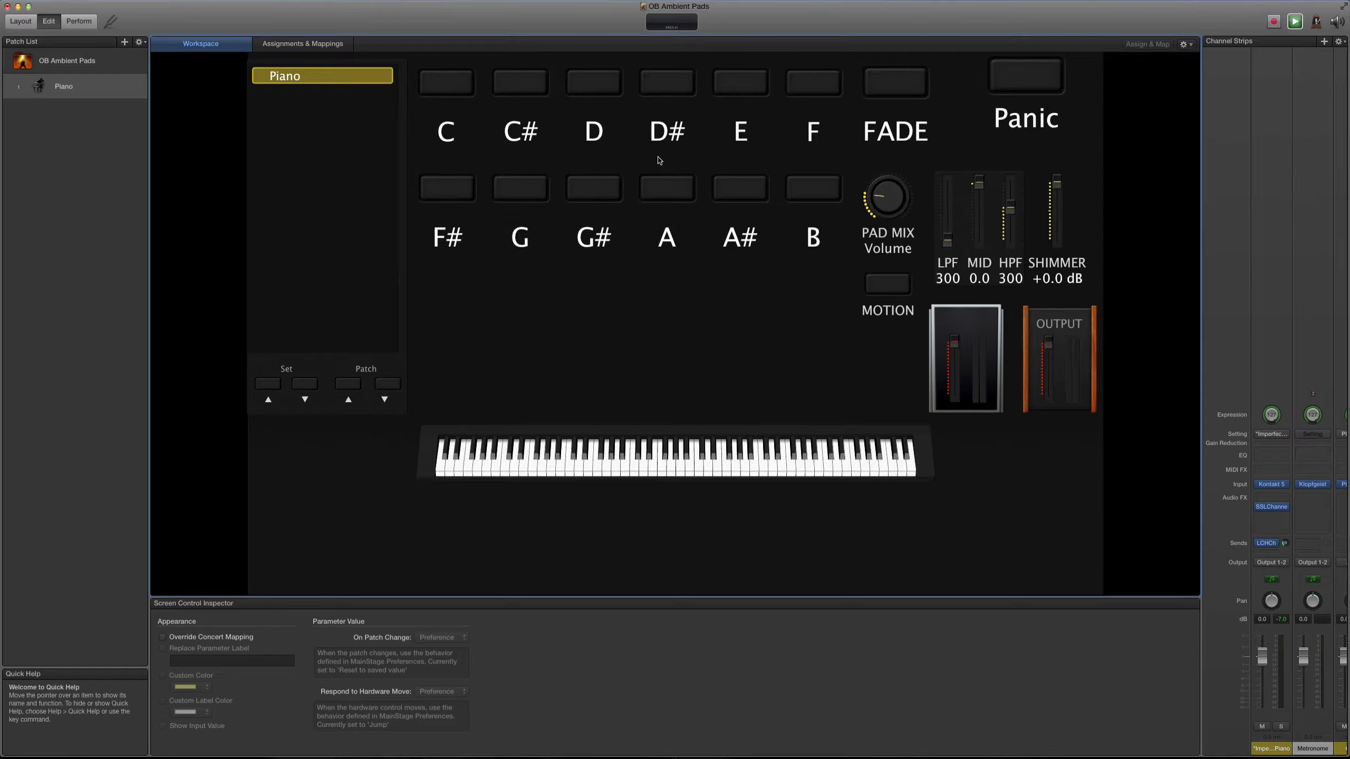
mouse_move(789, 223)
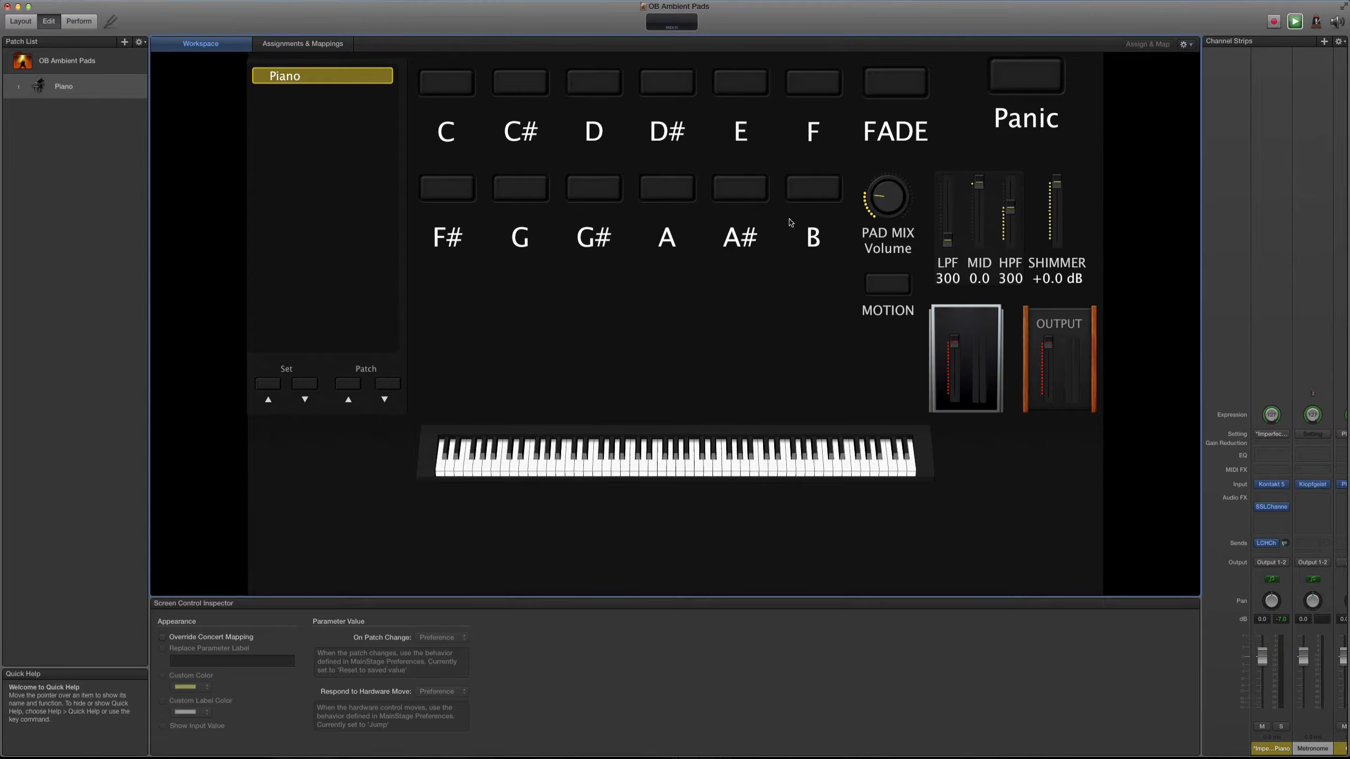
mouse_move(885, 199)
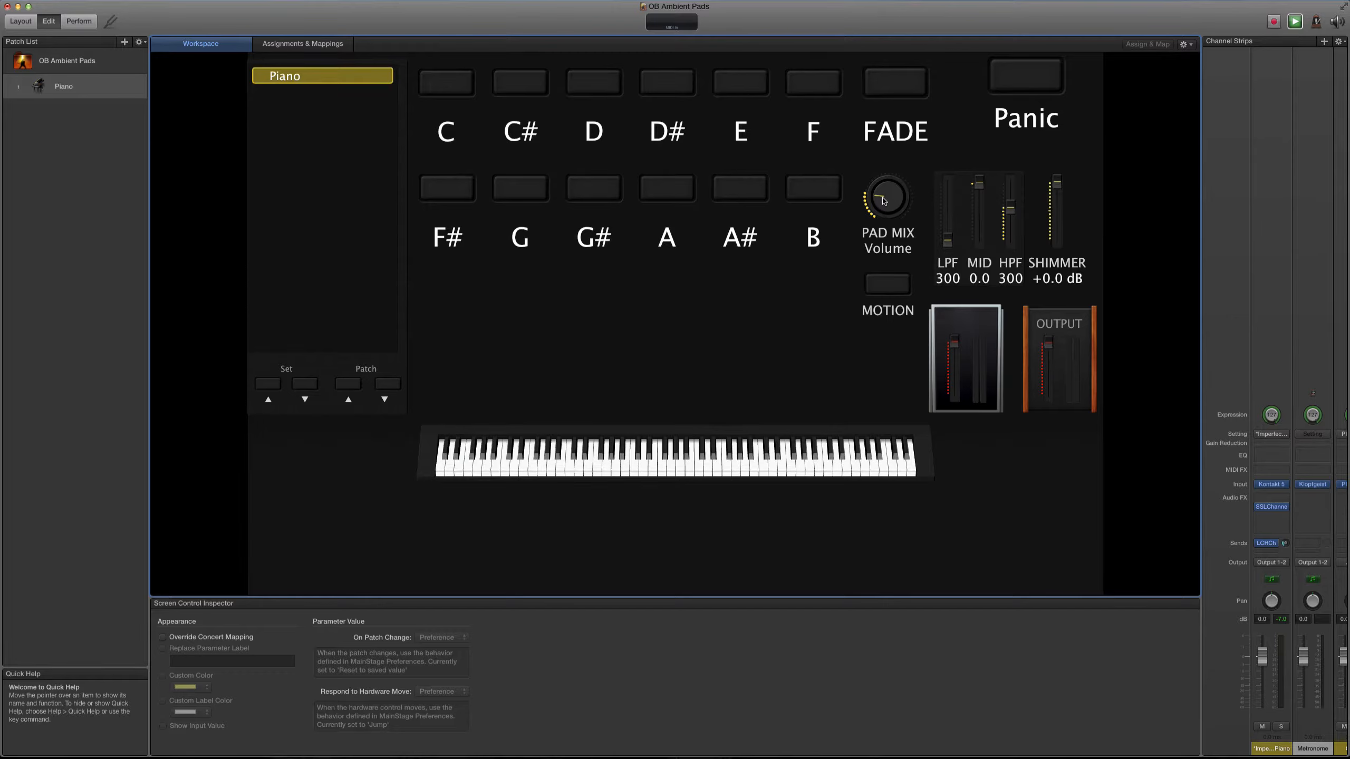
mouse_move(892, 297)
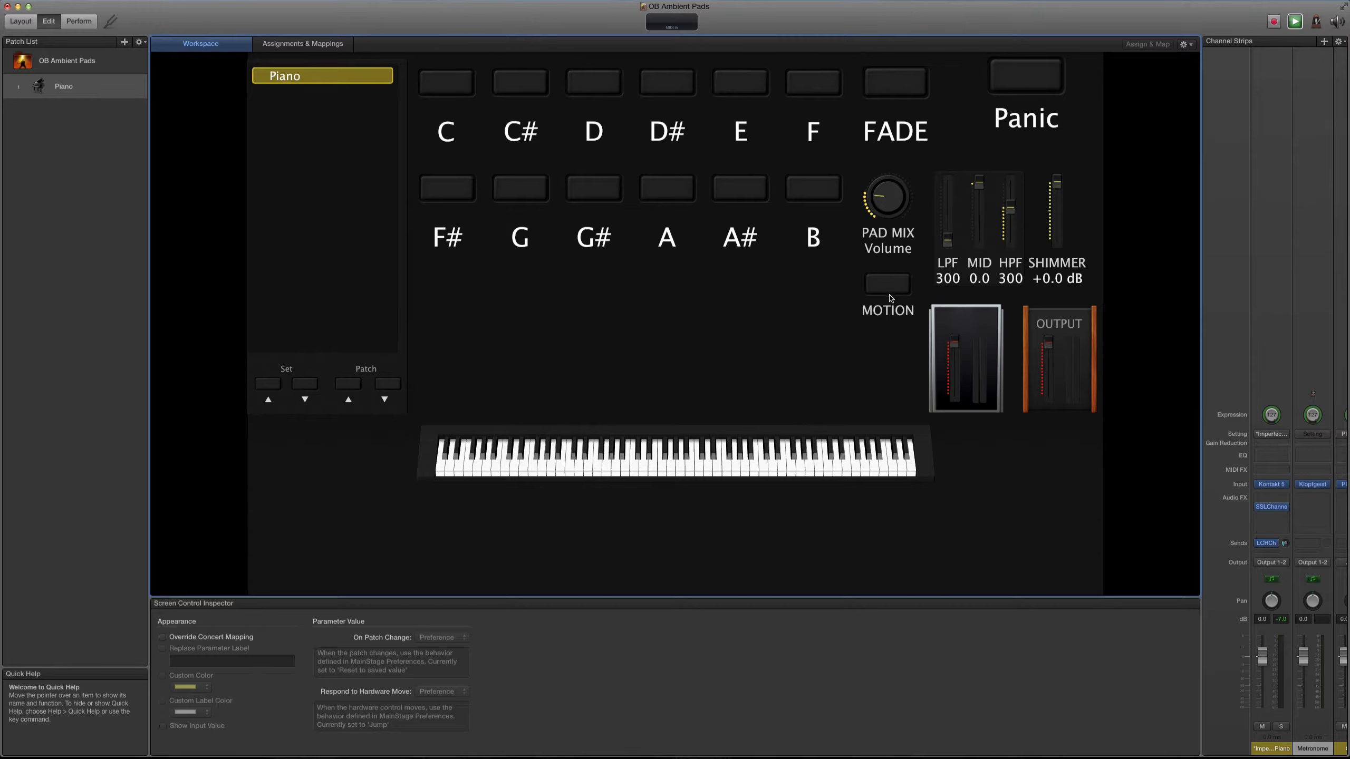
mouse_move(1004, 206)
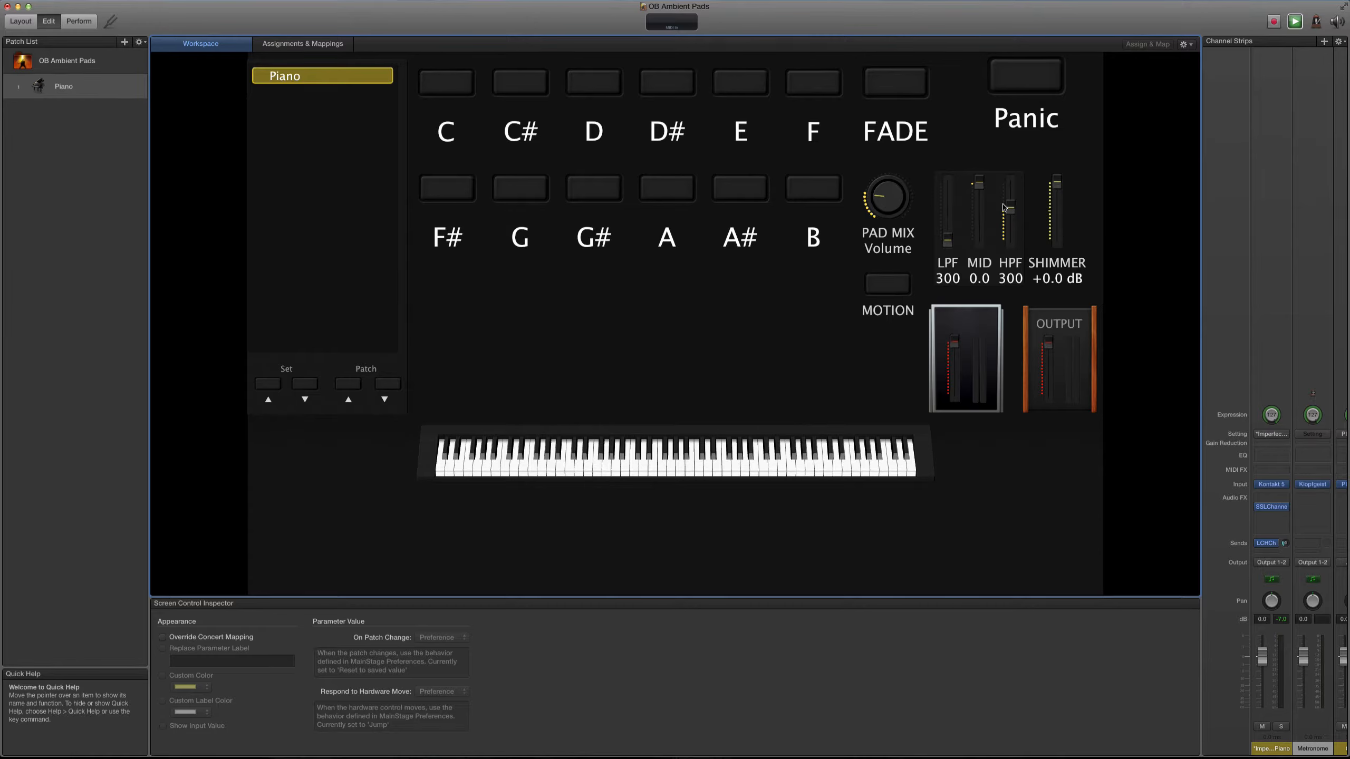
mouse_move(1062, 189)
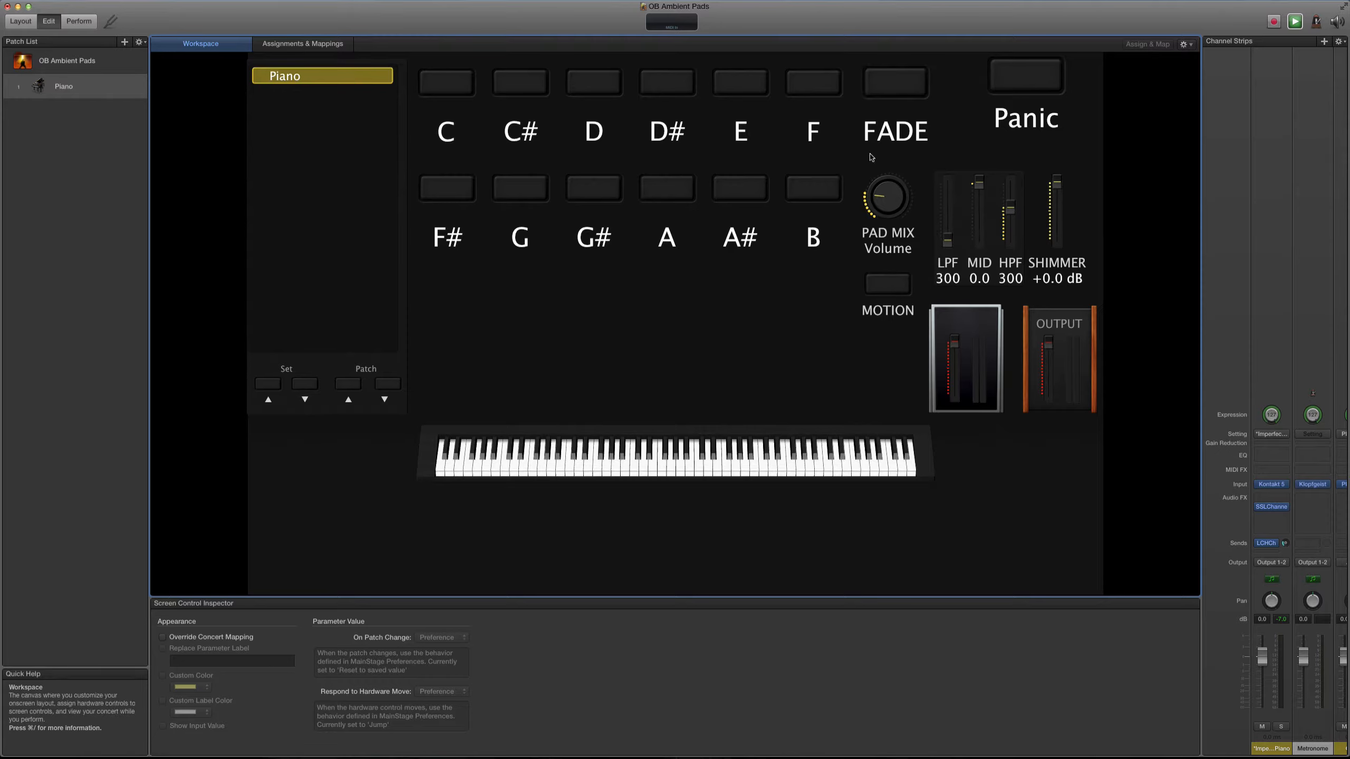
mouse_move(947, 253)
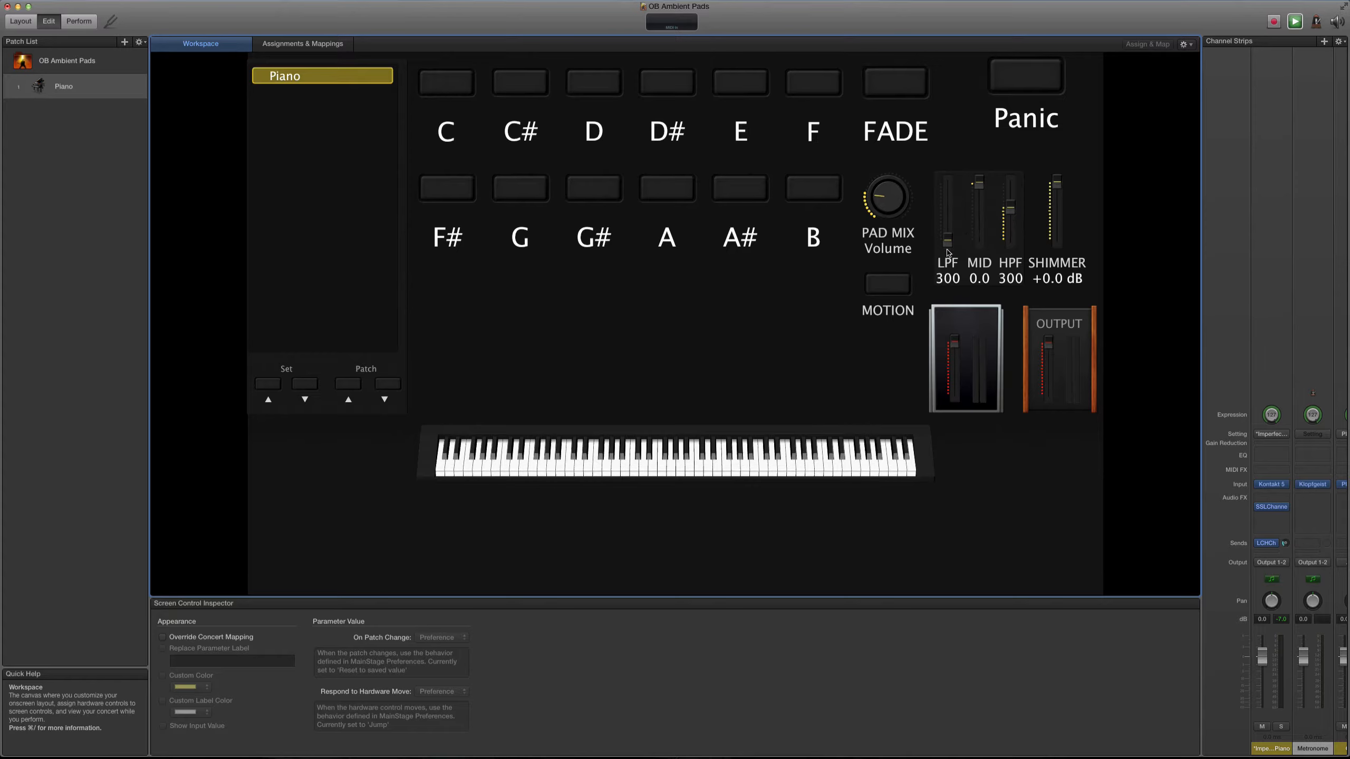
mouse_move(1013, 213)
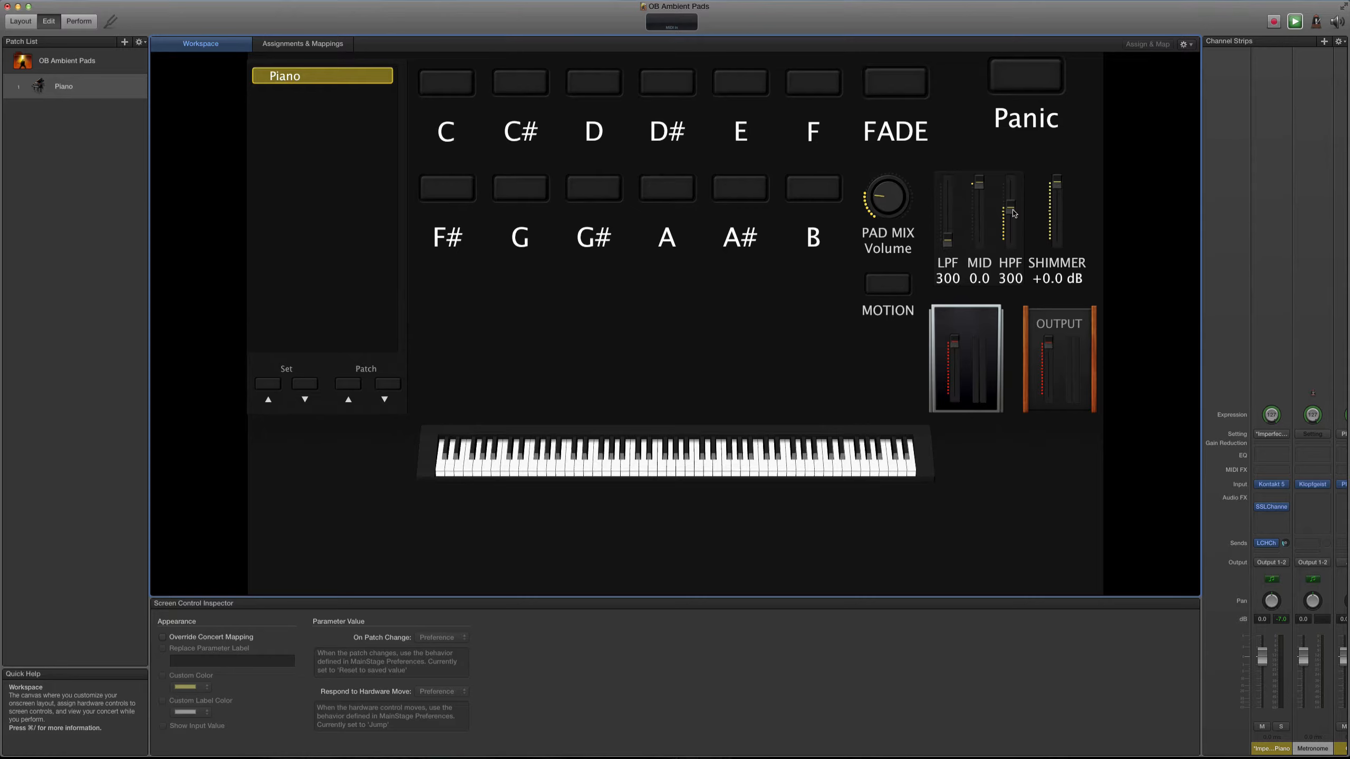
mouse_move(1037, 206)
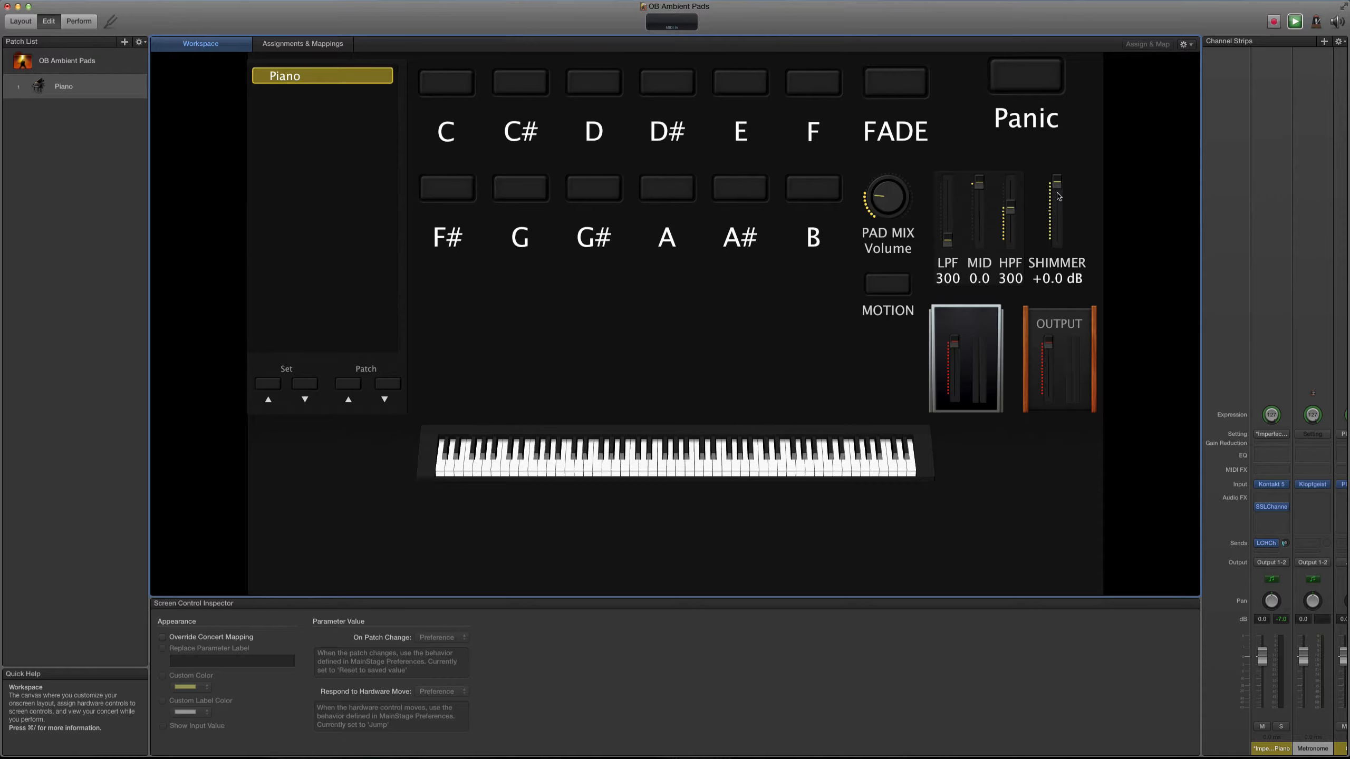
left_click(593, 82)
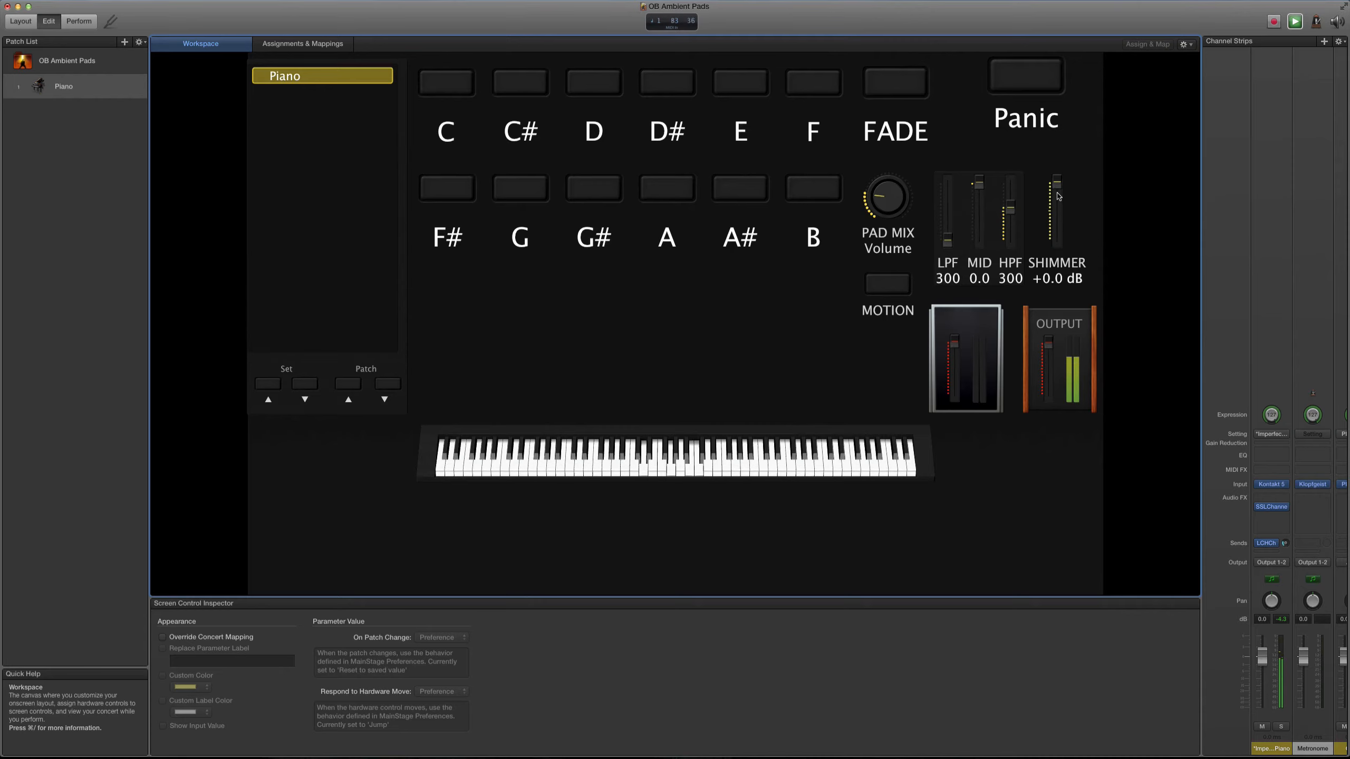
Play the C key pad and set the filters to LPF 485 and HPF 142
left_click(445, 82)
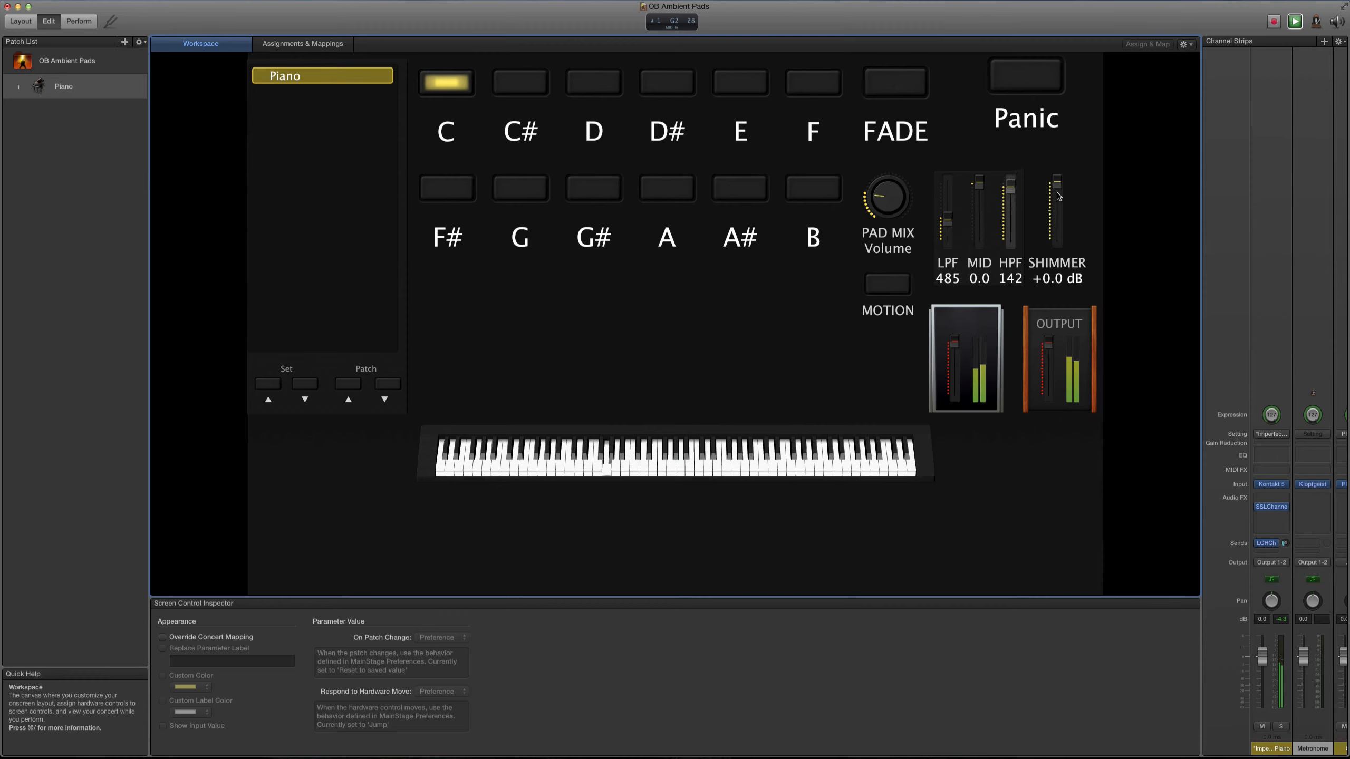
Engage MOTION and FADE, raise PAD MIX, and set filters to LPF 116, HPF 200
left_click(886, 283)
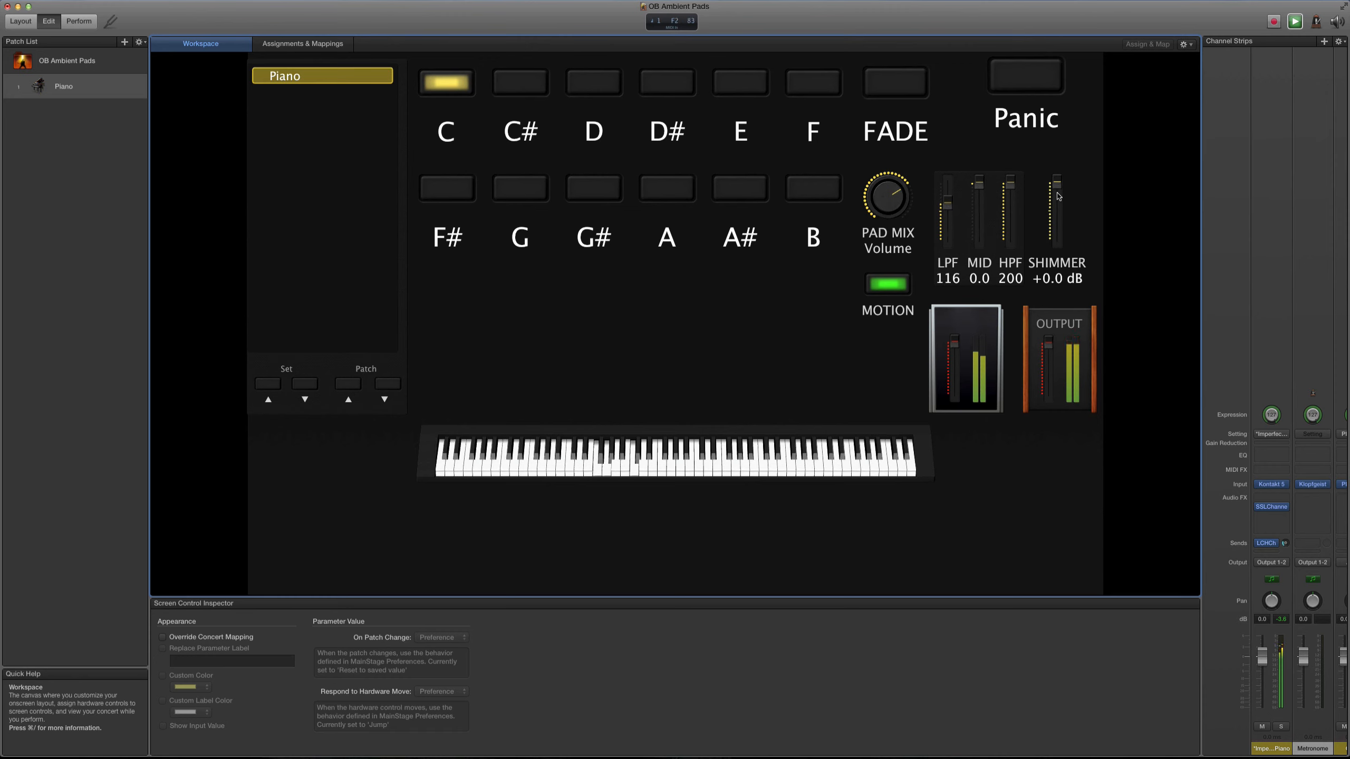
left_click(894, 82)
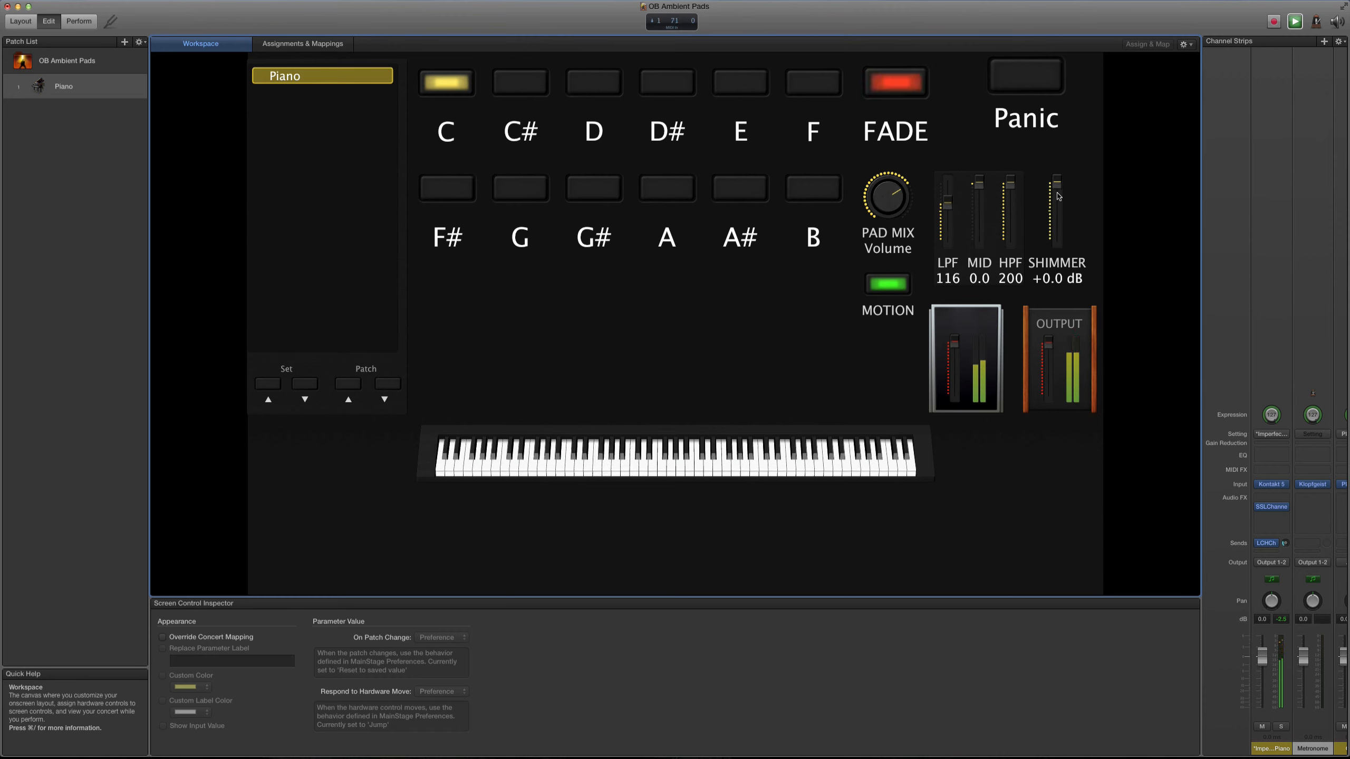